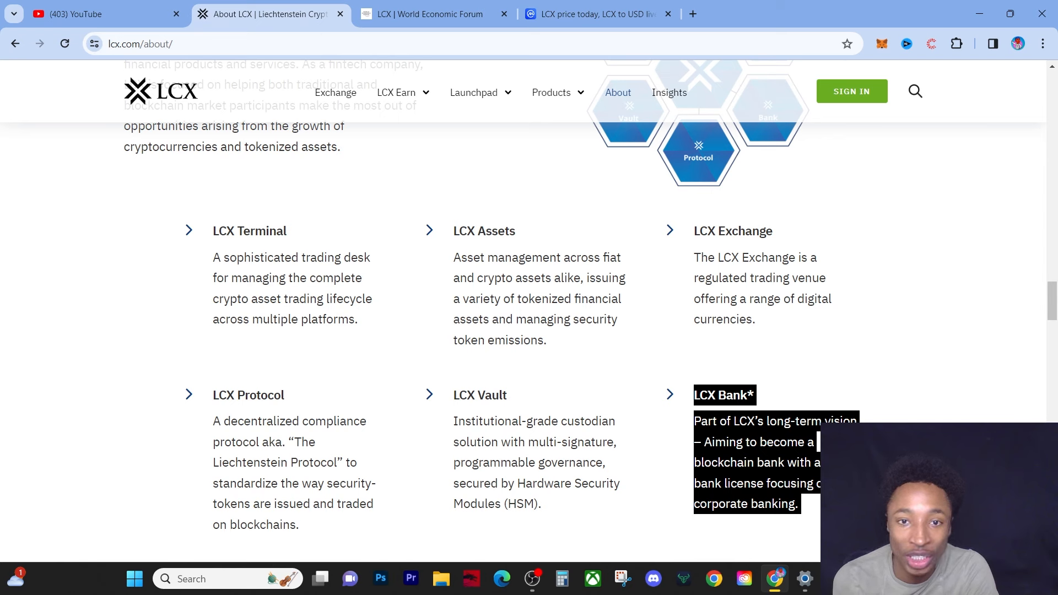
Step: Highlight the LCX Bank heading and description about the planned blockchain bank with a full banking license
left_click(477, 93)
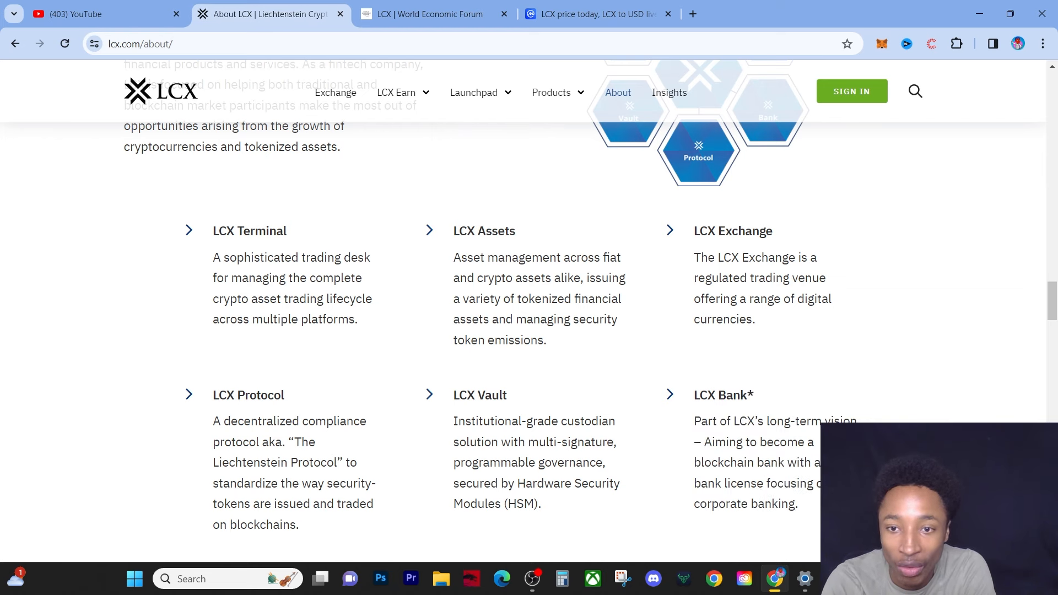
scroll("down", 3)
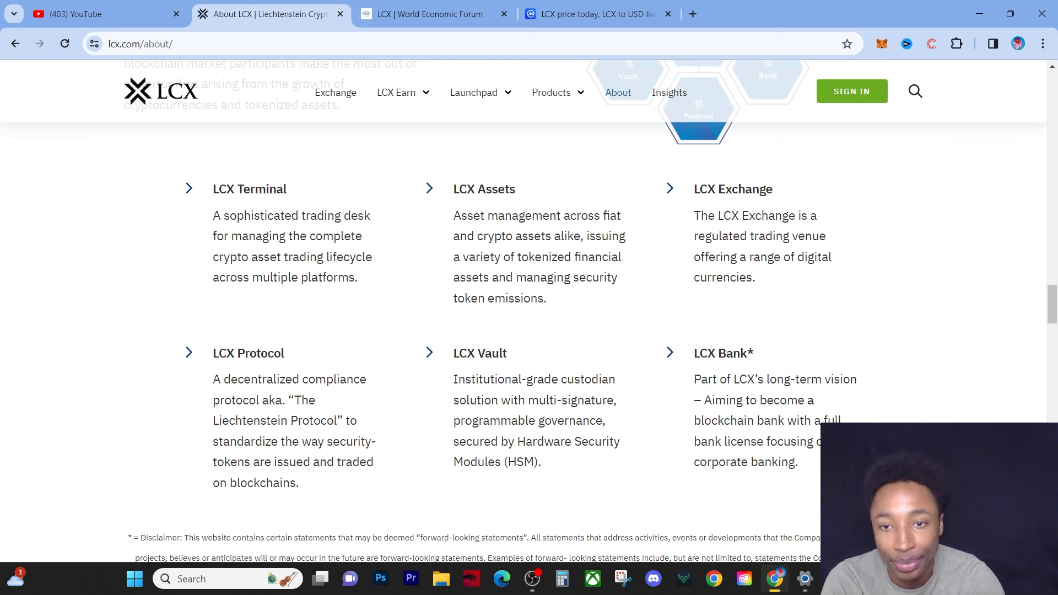
left_click_drag(695, 353, 796, 461)
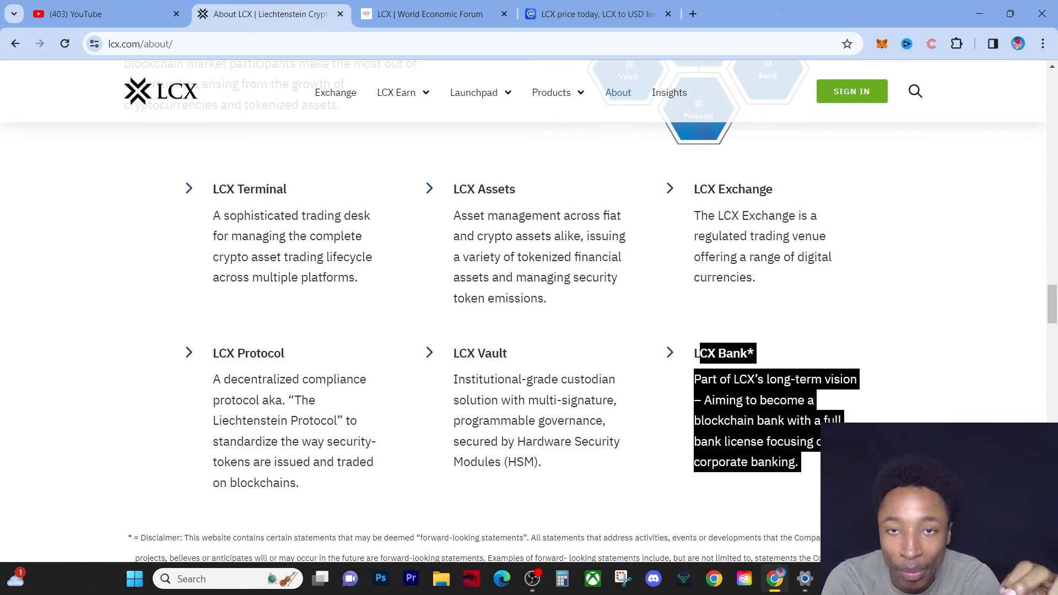
Step: Switch to the World Economic Forum tab showing LCX as a Liechtenstein-based blockchain bank founded in 2018
left_click(434, 14)
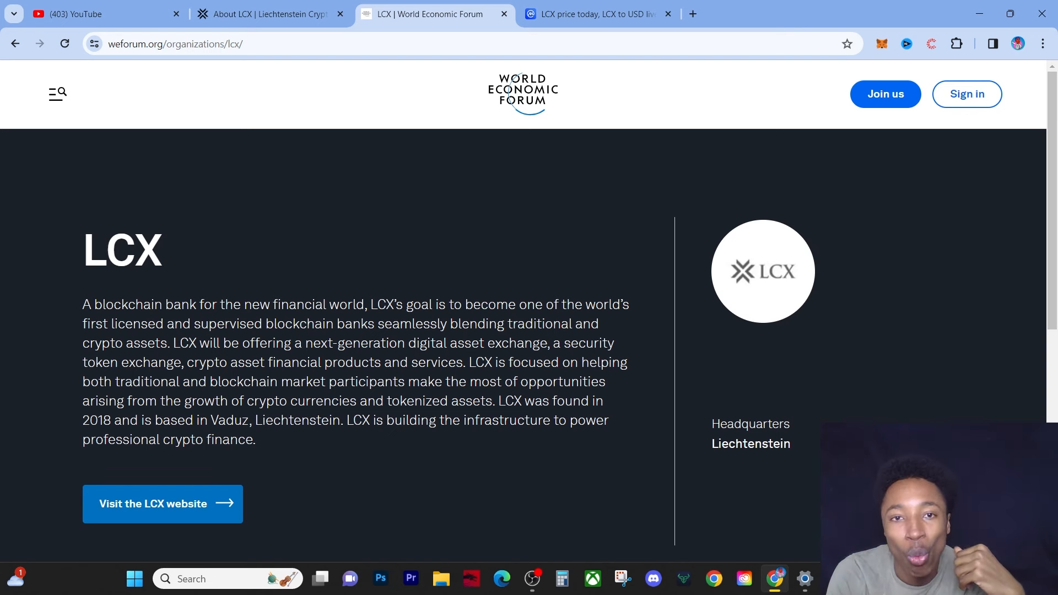
Step: Switch to the CoinMarketCap tab showing LCX at $0.163 with its 1D chart and $125.7M market cap
left_click(596, 14)
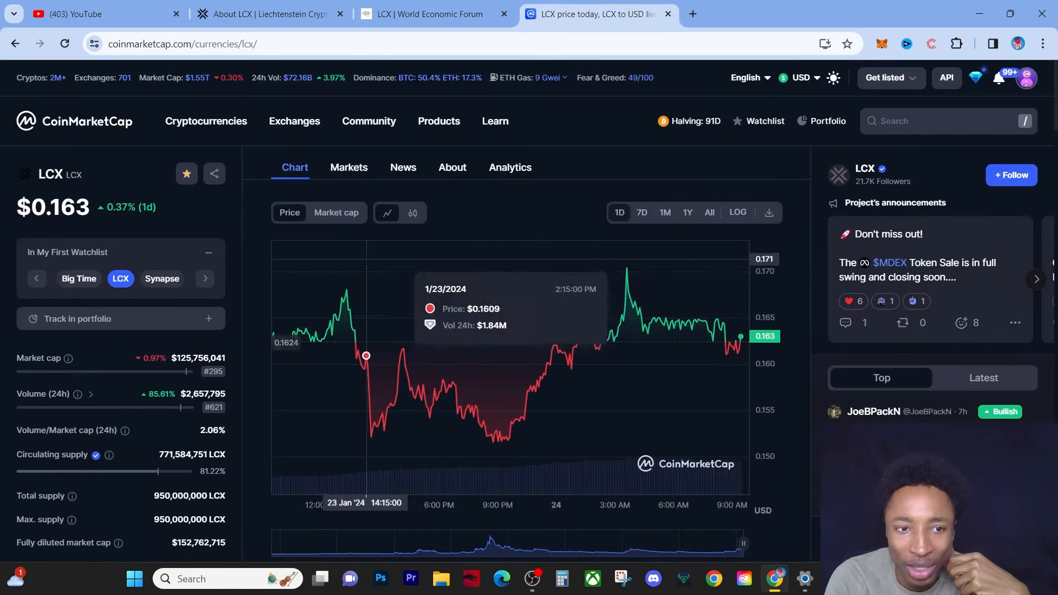
mouse_move(302, 331)
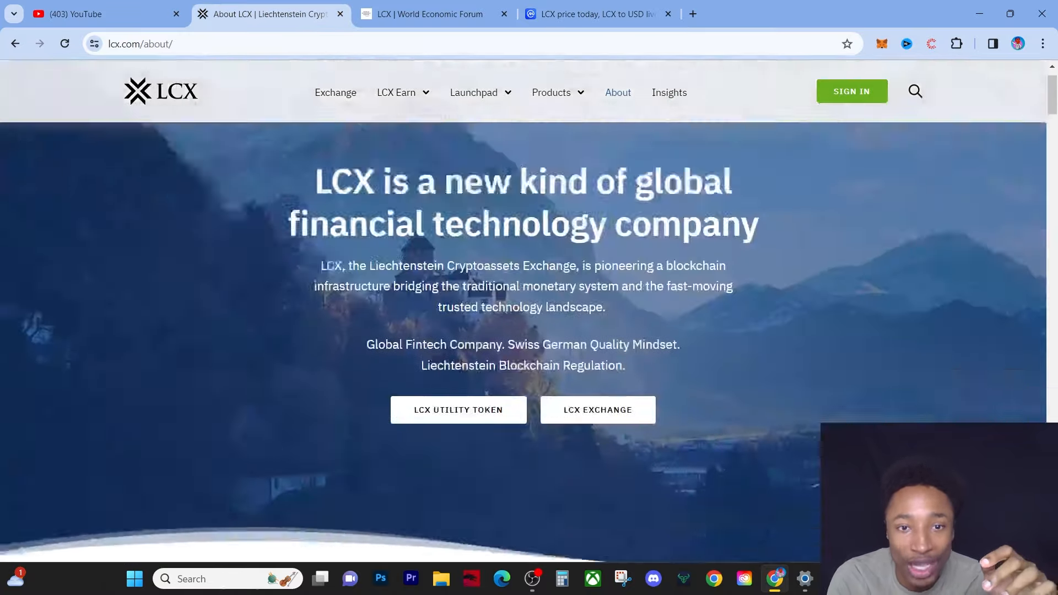
Step: Return to the World Economic Forum's LCX organisation profile tab
left_click(434, 13)
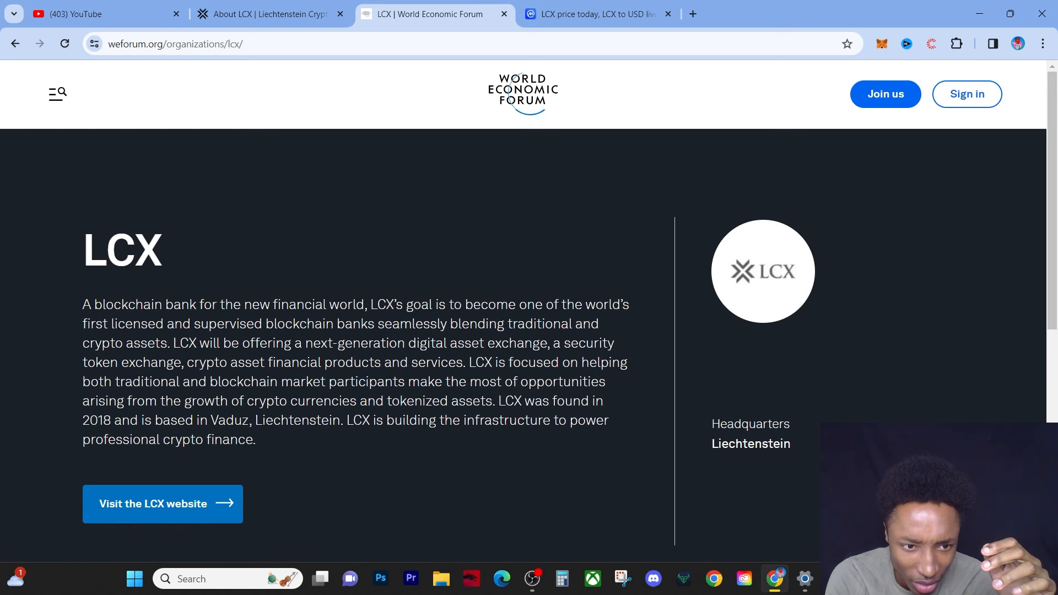
mouse_move(162, 503)
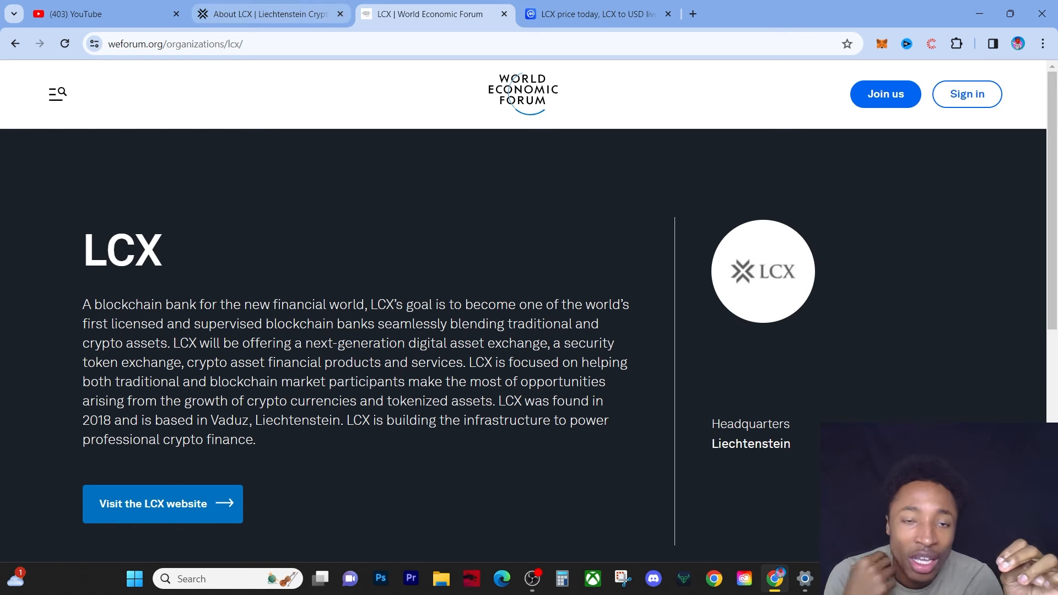
mouse_move(269, 13)
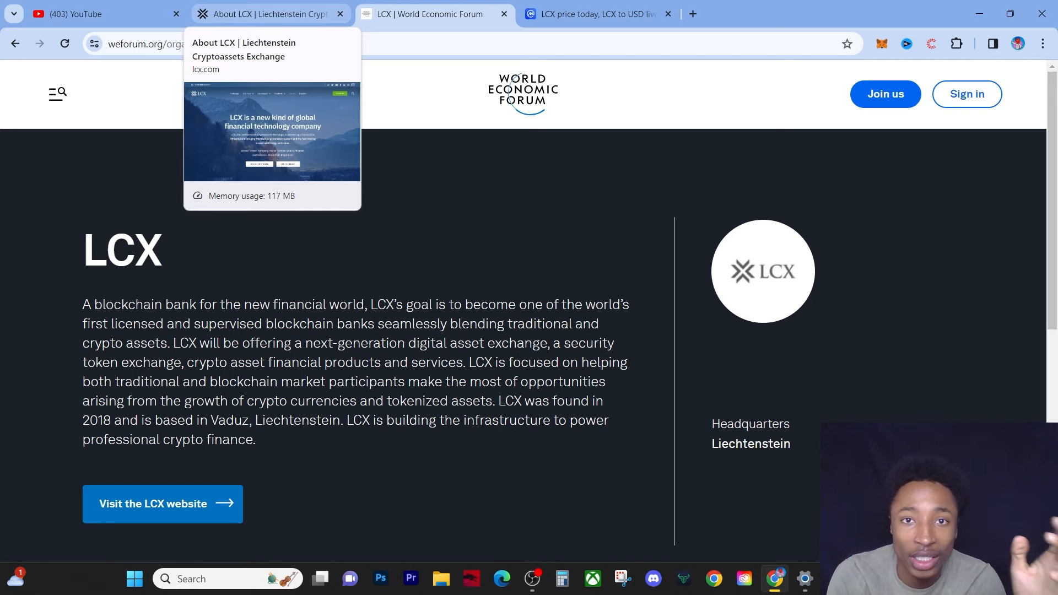
Step: Show LCX's all-time price chart on CoinMarketCap, with the 2021 peak and 43,319% gain
left_click(593, 13)
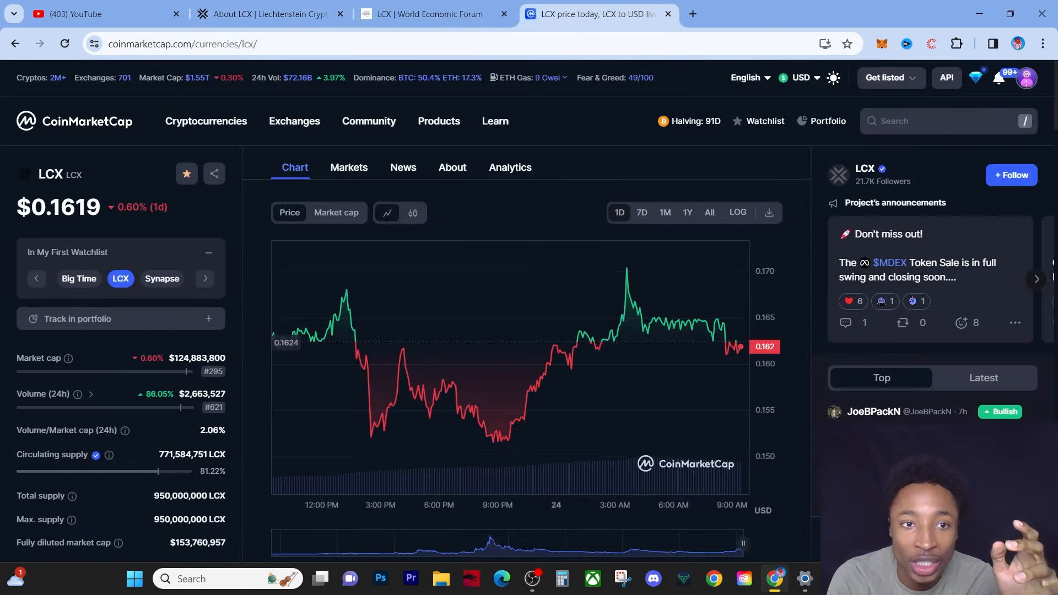
mouse_move(463, 410)
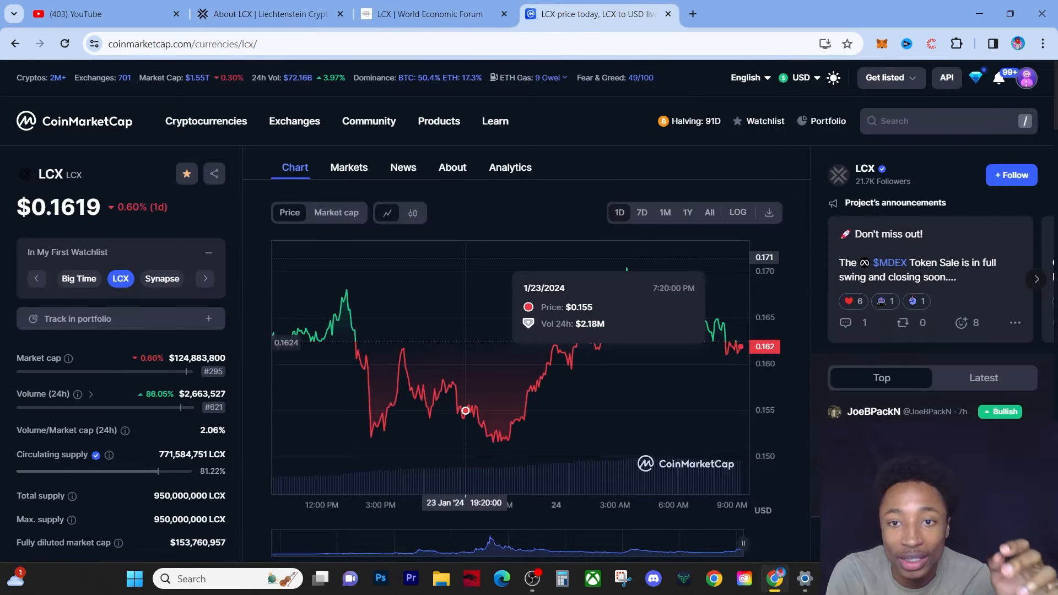
left_click(709, 212)
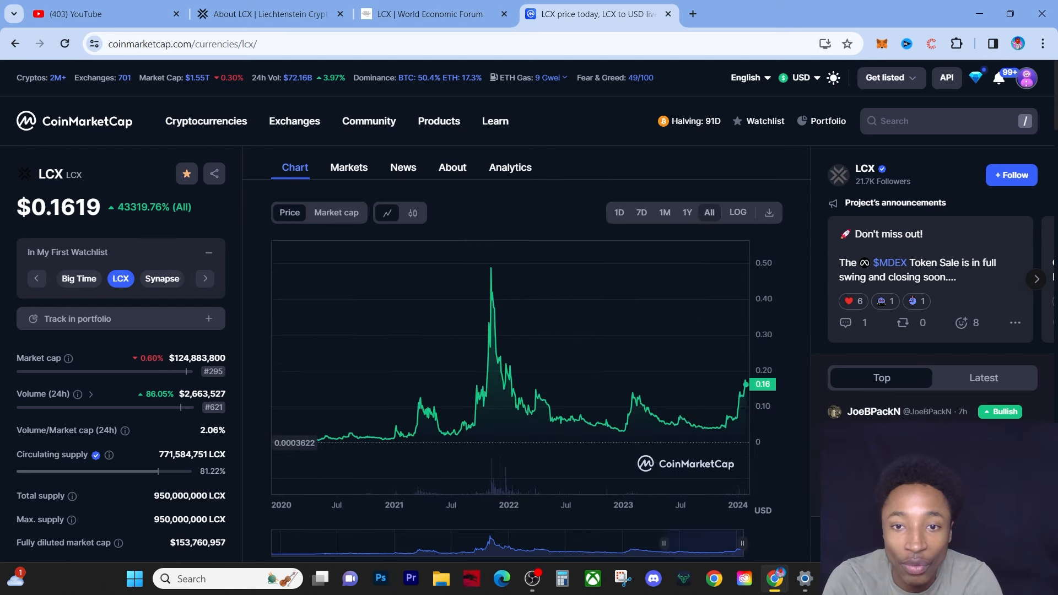
mouse_move(483, 387)
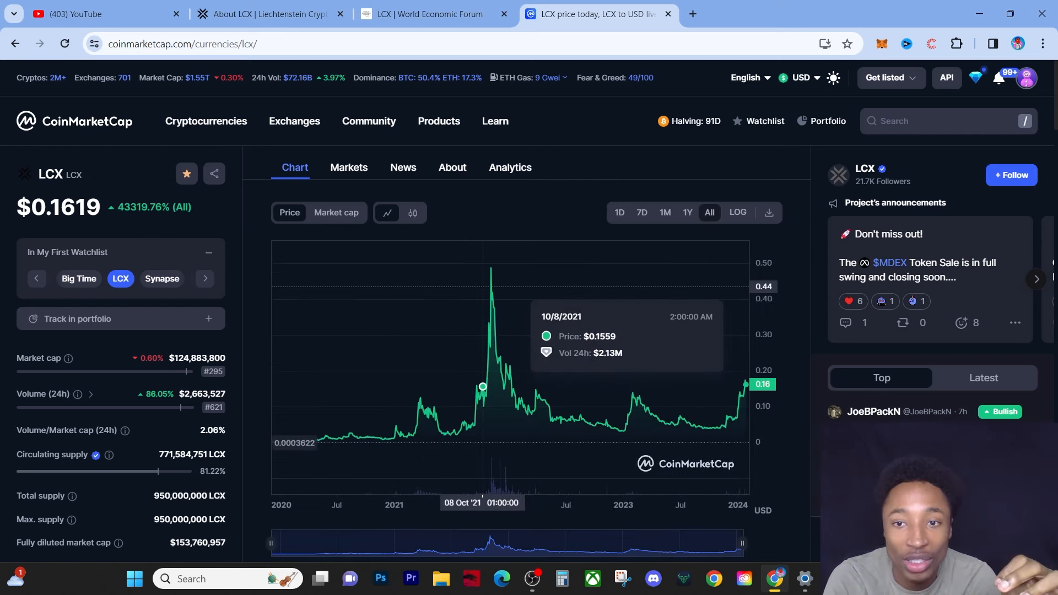
mouse_move(490, 268)
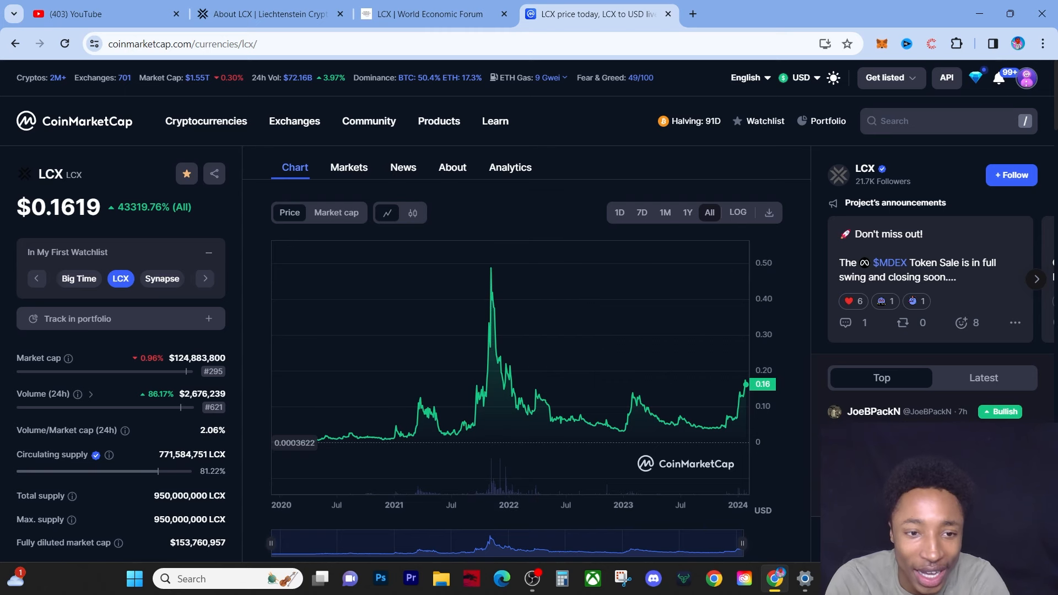
scroll("down", 3)
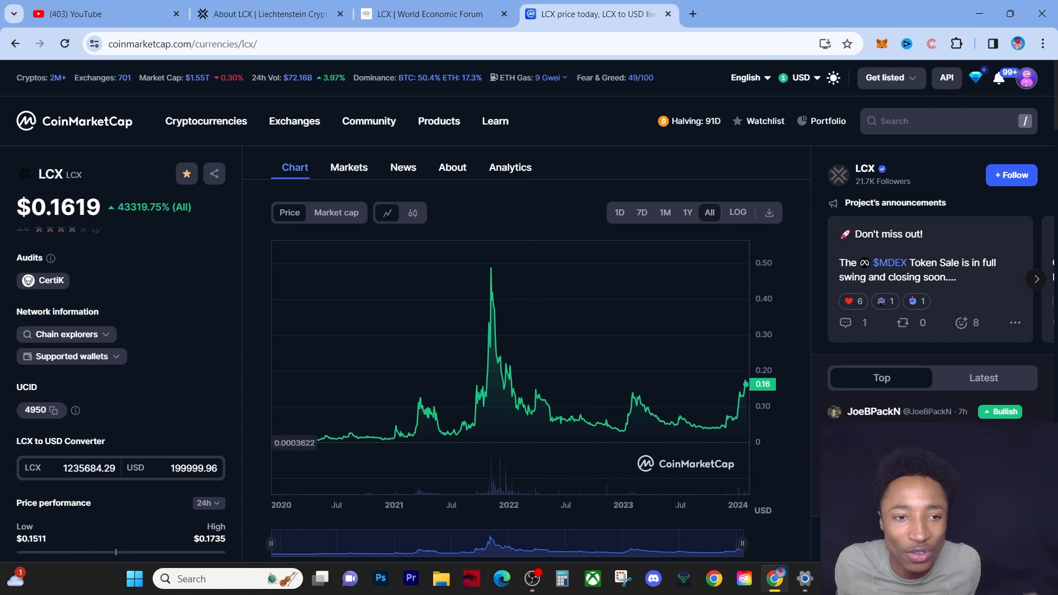
Step: View the converter showing 1235684.29 LCX as 199999.96 USD, then return to the LCX About tab
left_click(196, 467)
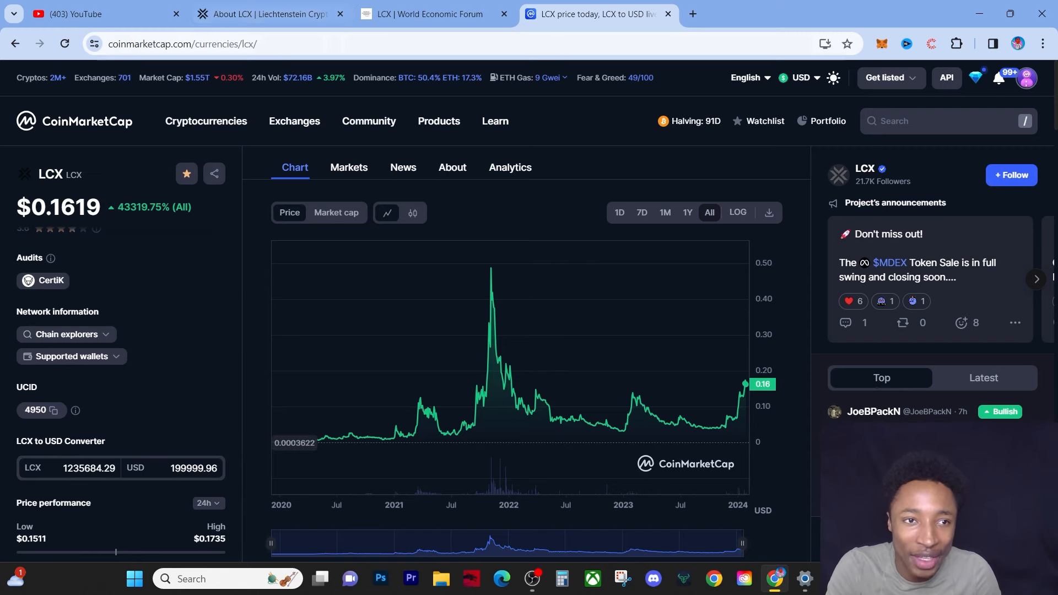
left_click(263, 13)
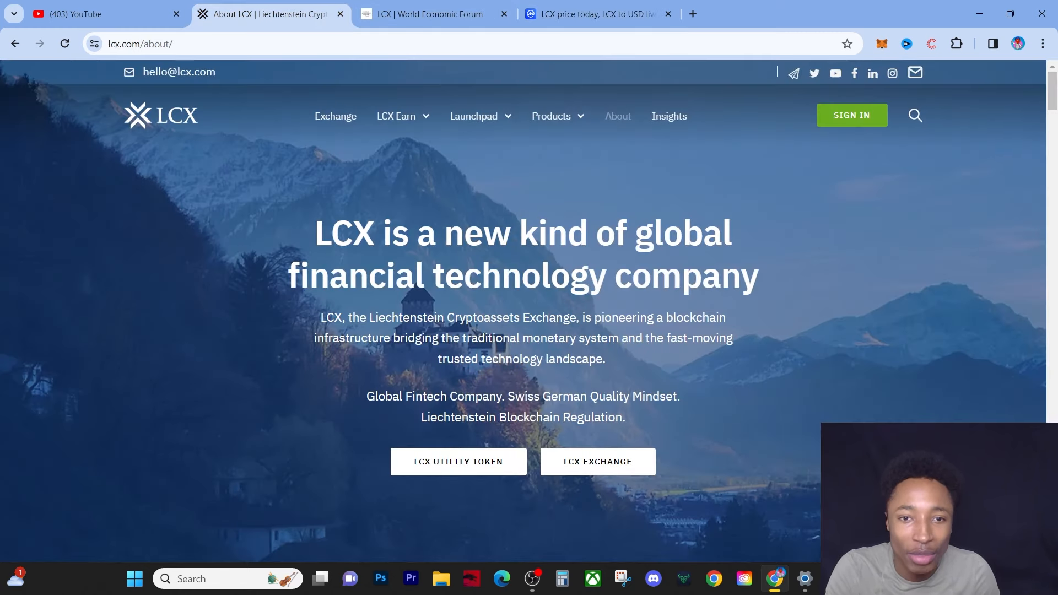